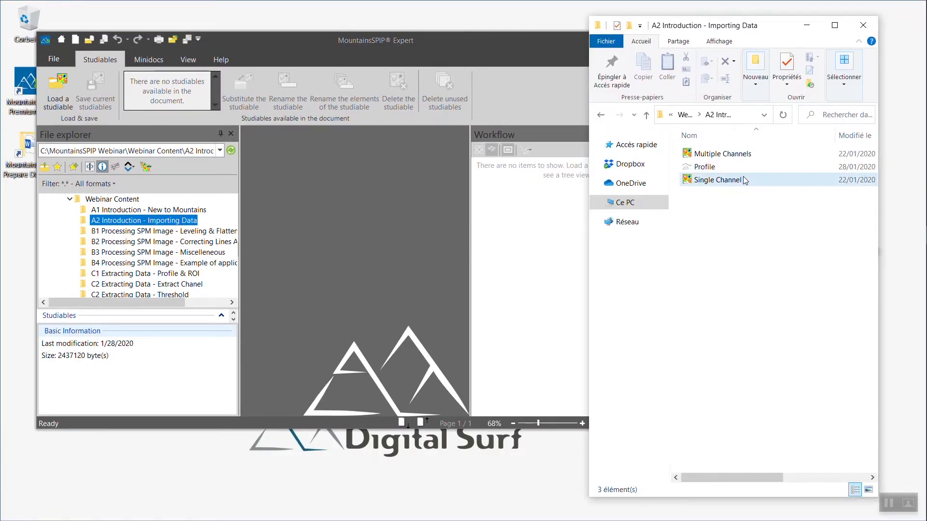
mouse_move(747, 183)
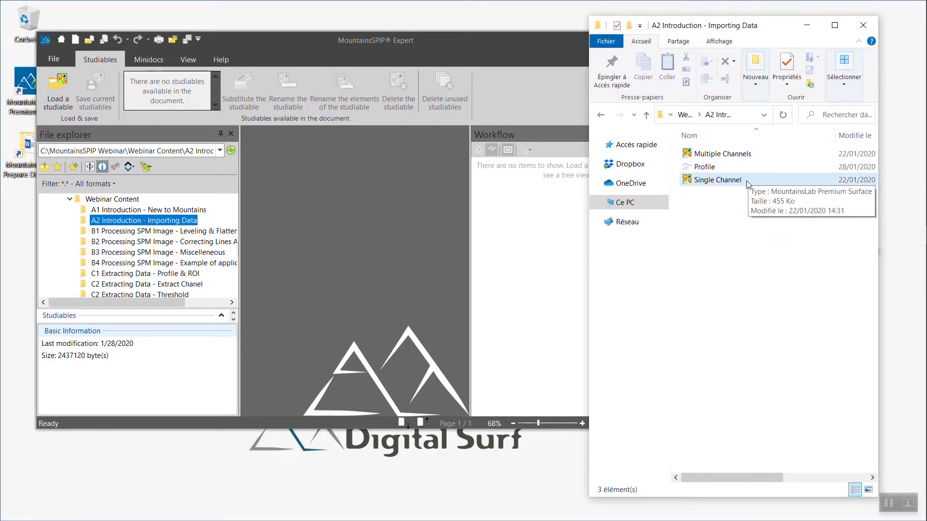
Import the Single Channel file from the importing-data folder as a pseudo-color surface view
click(717, 180)
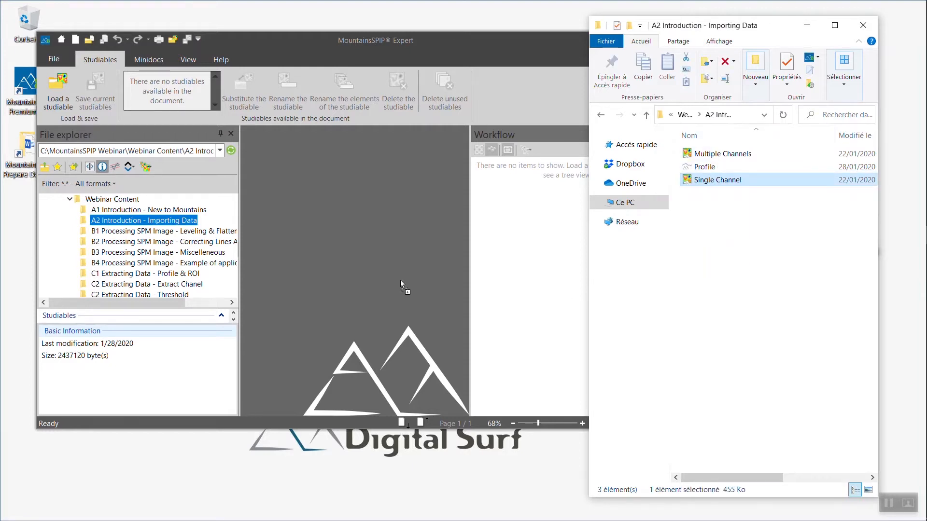
double_click(717, 180)
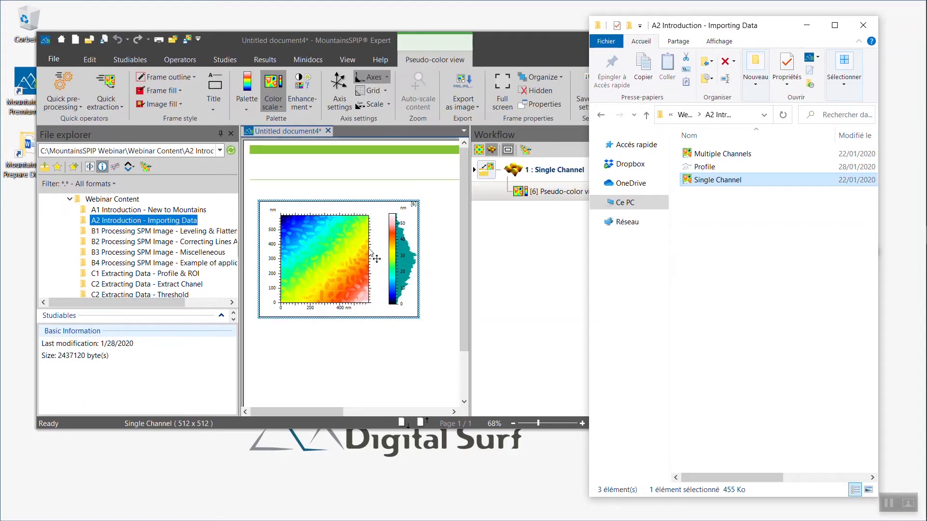
mouse_move(537, 50)
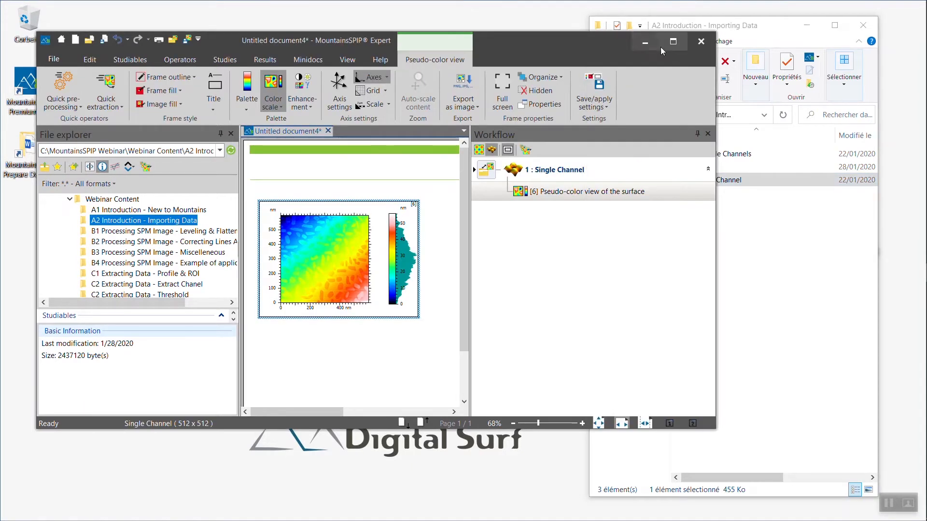
Maximize the window, browse the B1 and B3 folders, then show Single Channel's details
click(673, 42)
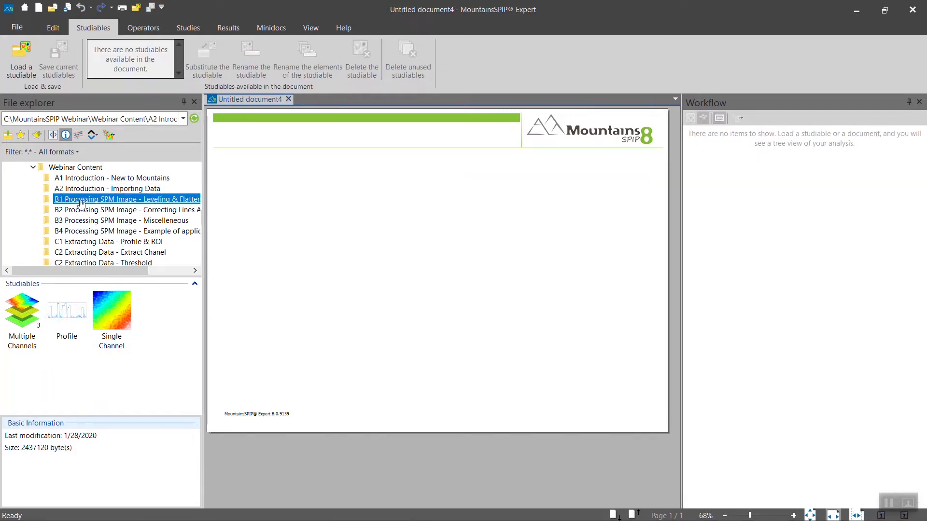
click(120, 220)
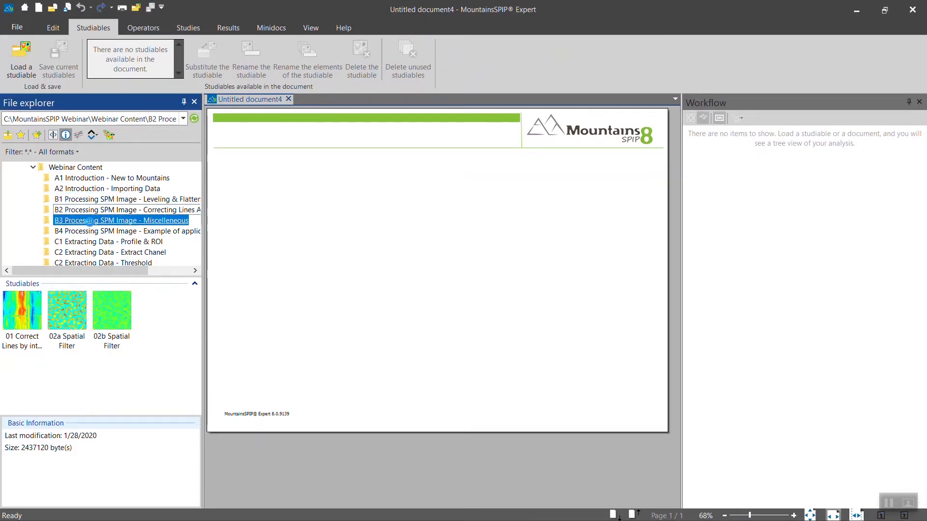
click(107, 188)
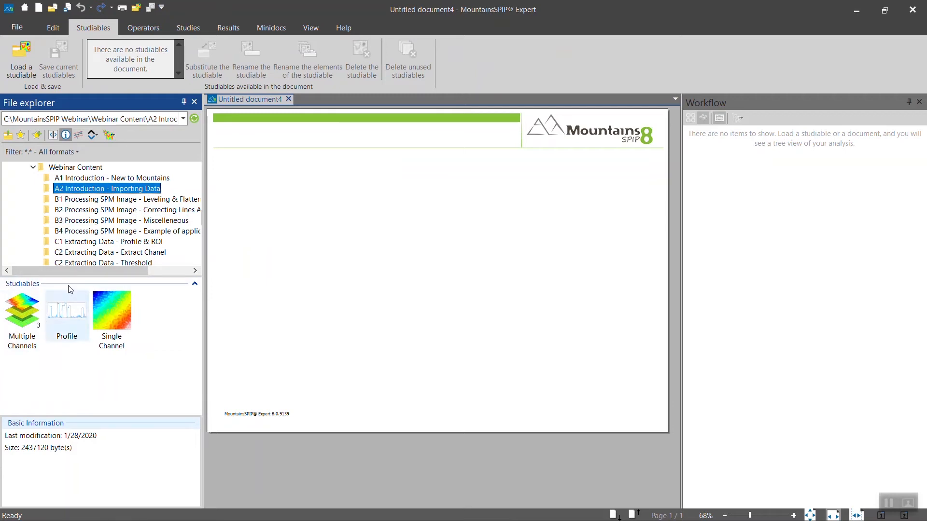
mouse_move(112, 314)
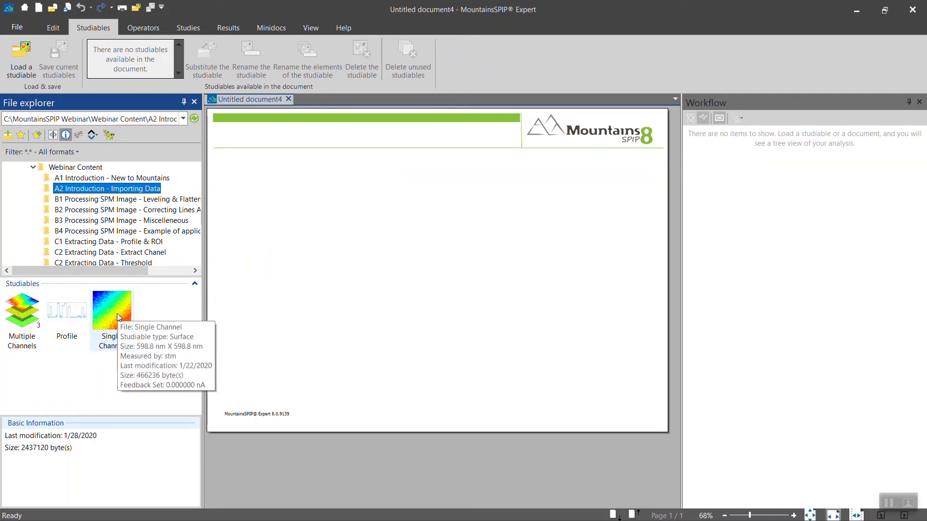
mouse_move(78, 347)
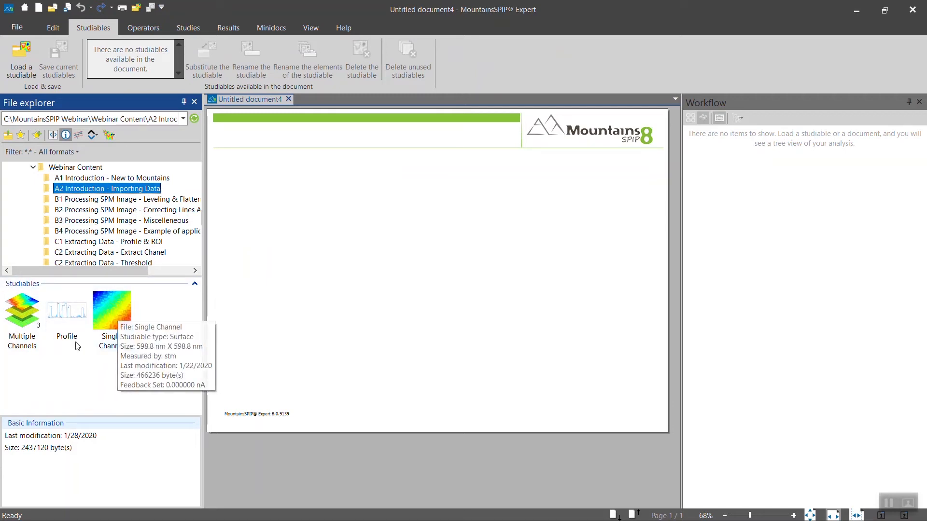
click(111, 310)
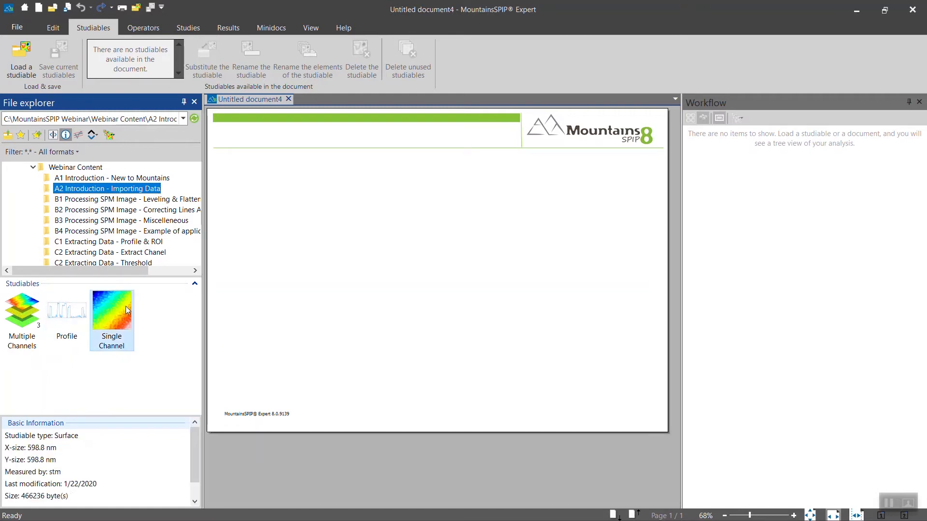
mouse_move(72, 467)
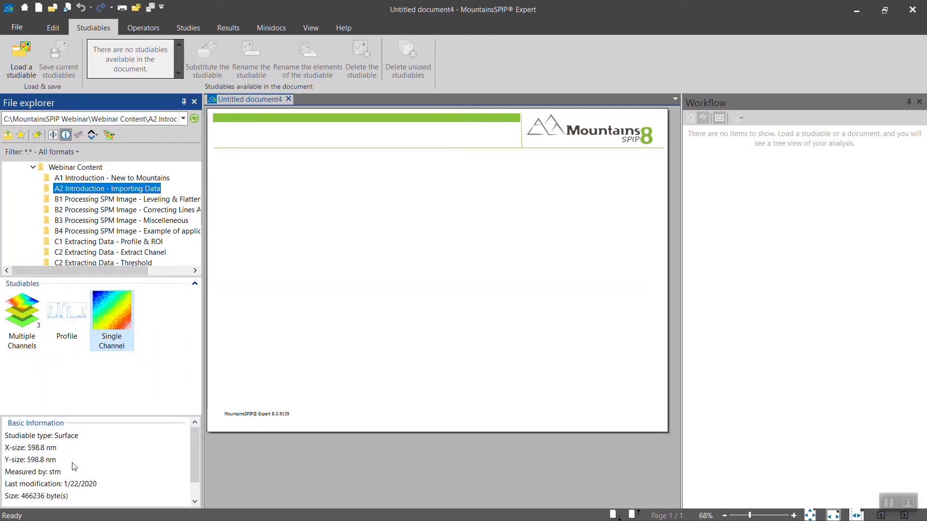
mouse_move(102, 458)
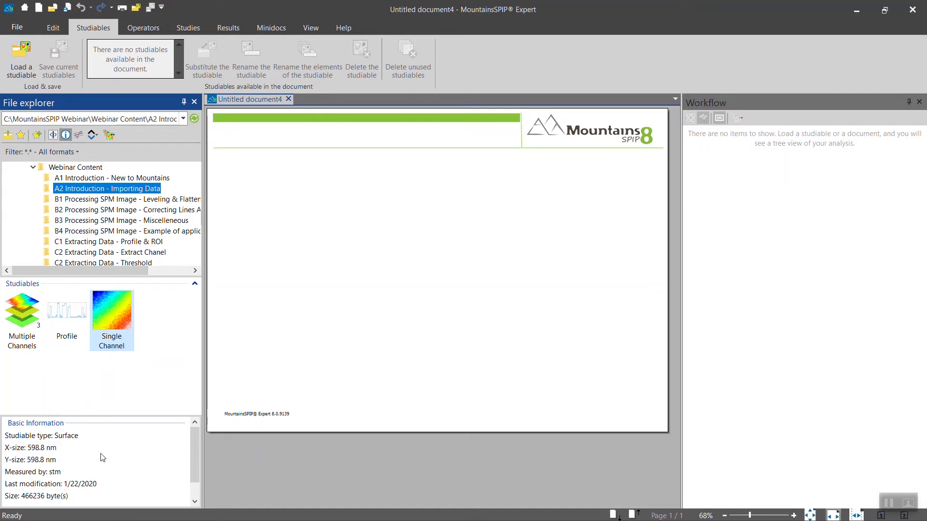
mouse_move(107, 455)
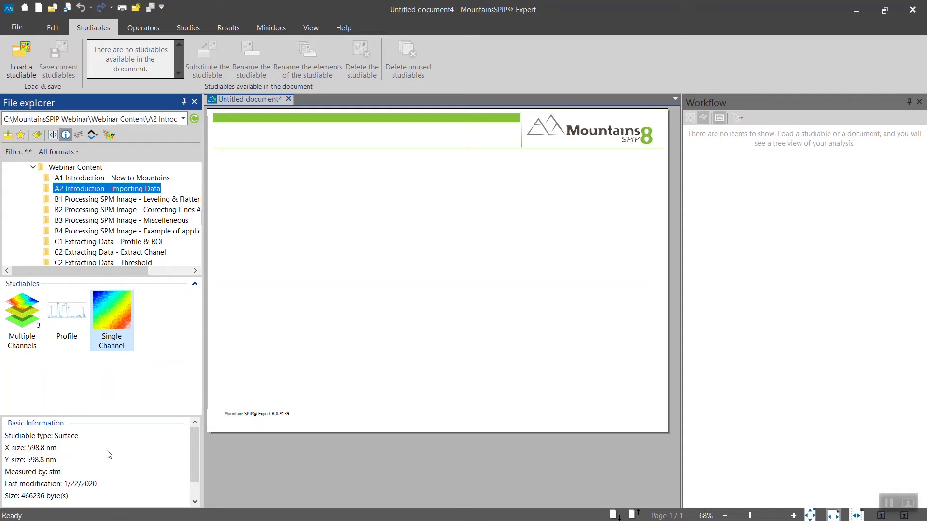
mouse_move(105, 394)
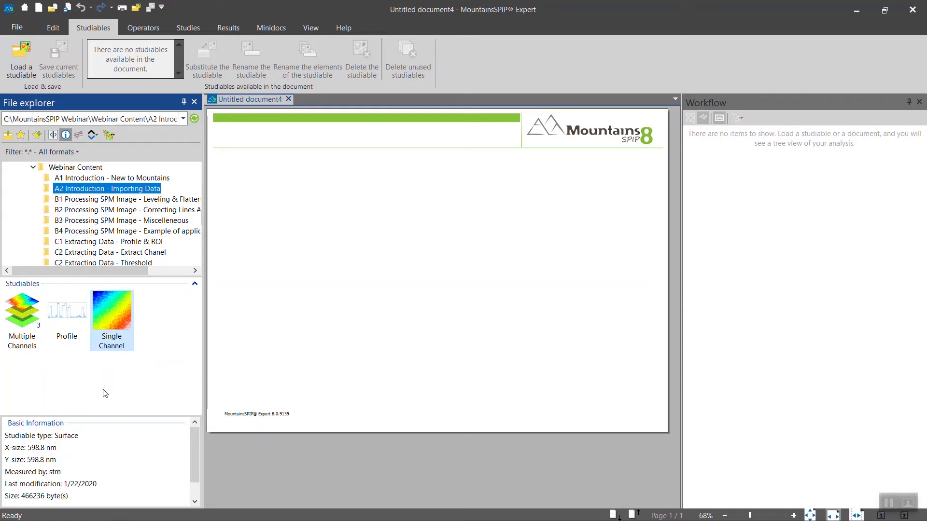
mouse_move(124, 317)
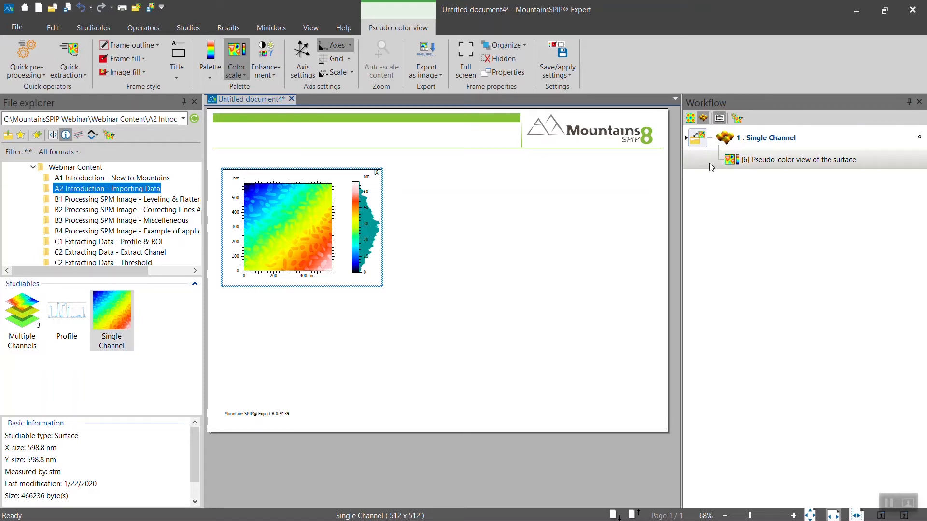
mouse_move(774, 138)
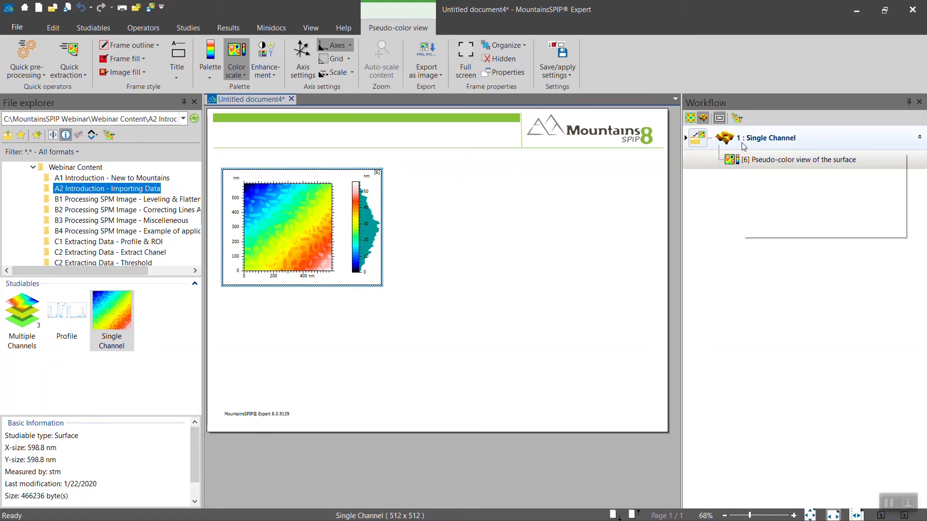
mouse_move(743, 146)
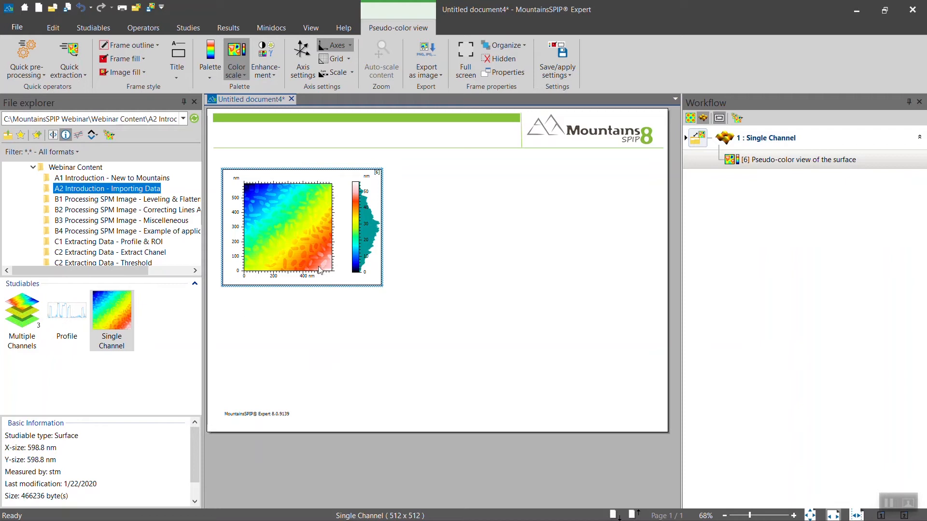
mouse_move(325, 224)
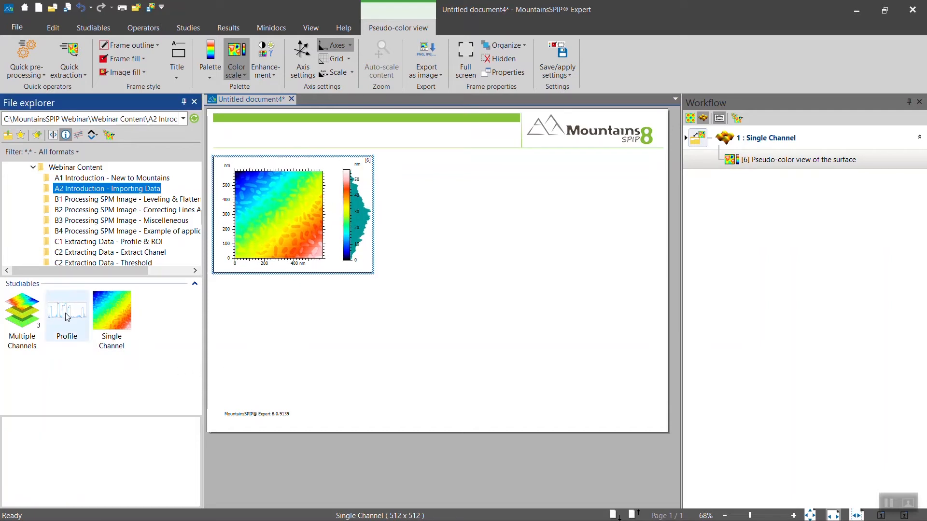
Select the Profile studiable (profile, 598.8 nm, stm) for import
click(67, 311)
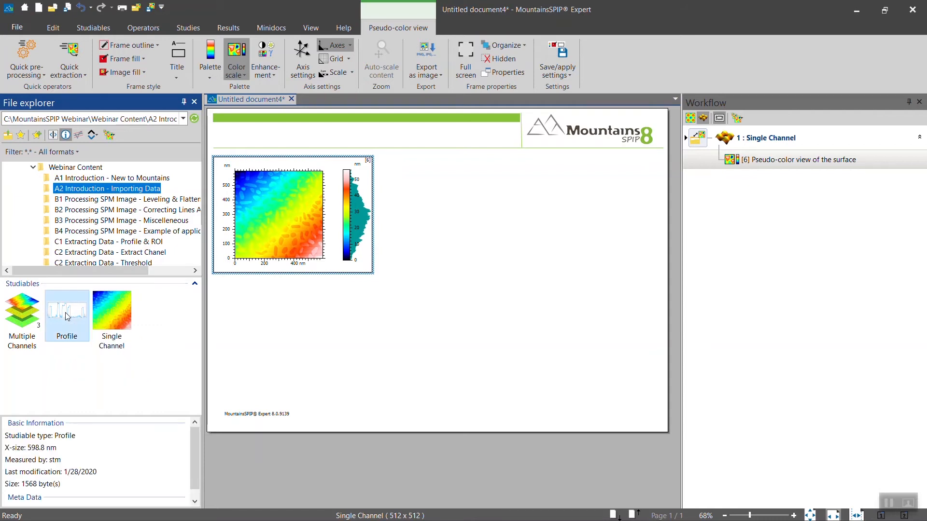
mouse_move(65, 311)
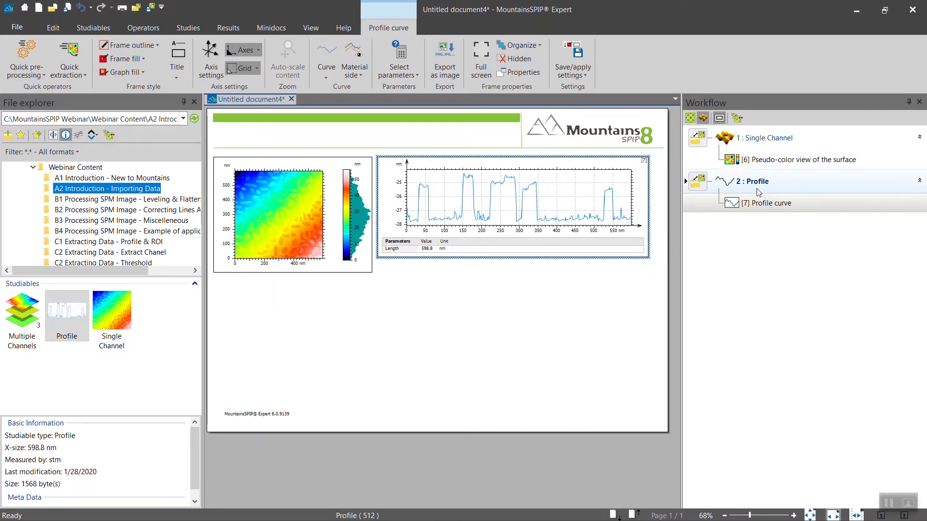
mouse_move(739, 188)
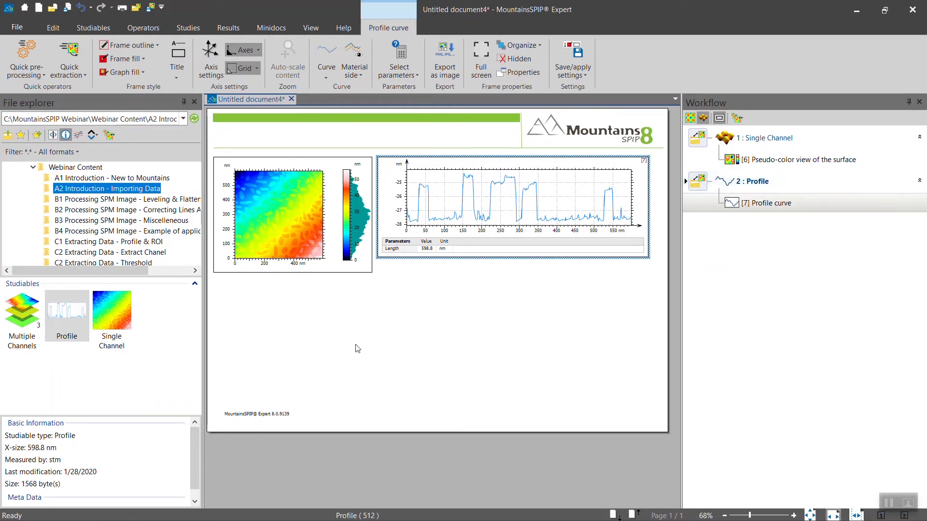
mouse_move(23, 309)
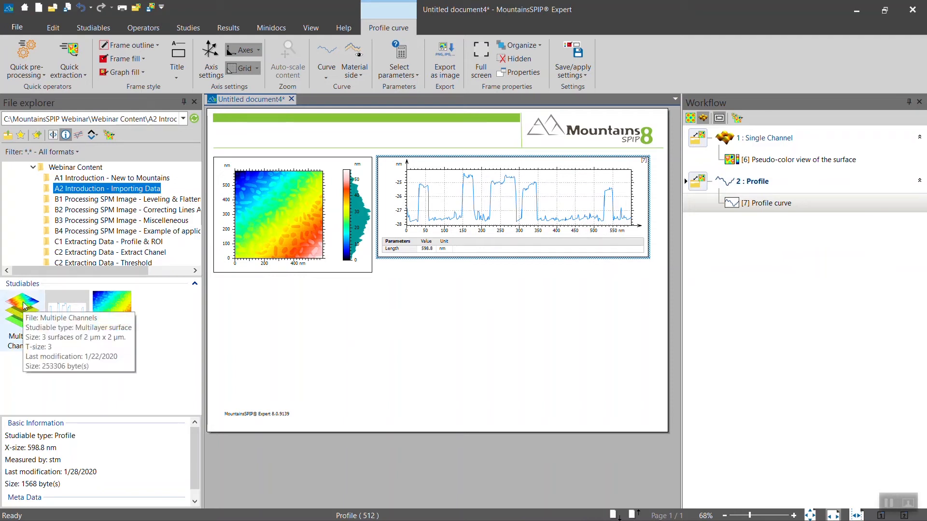
Import Multiple Channels onto a second page and display its third, amplitude layer
click(19, 308)
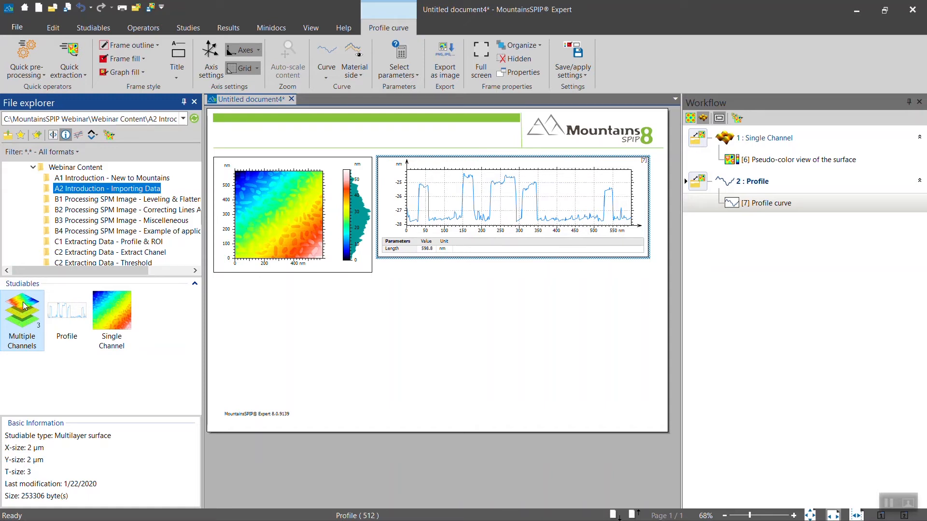
mouse_move(28, 327)
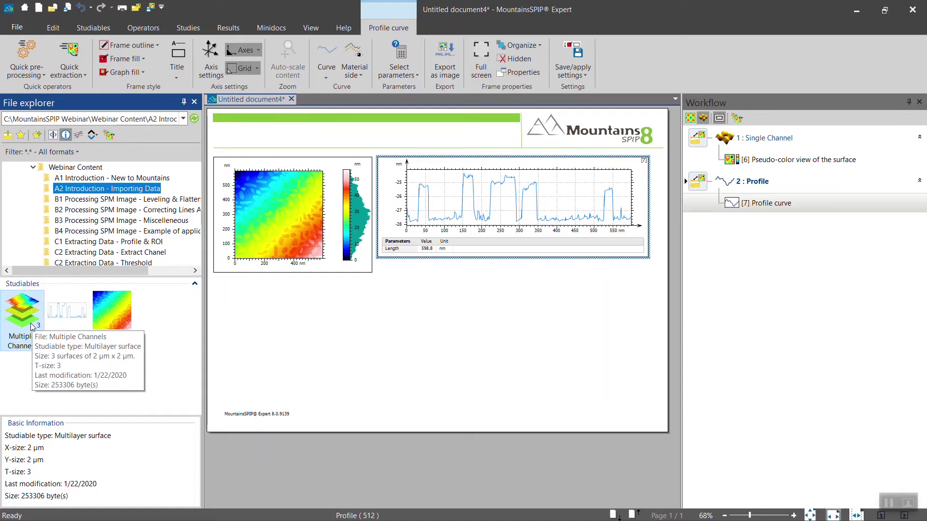
mouse_move(38, 331)
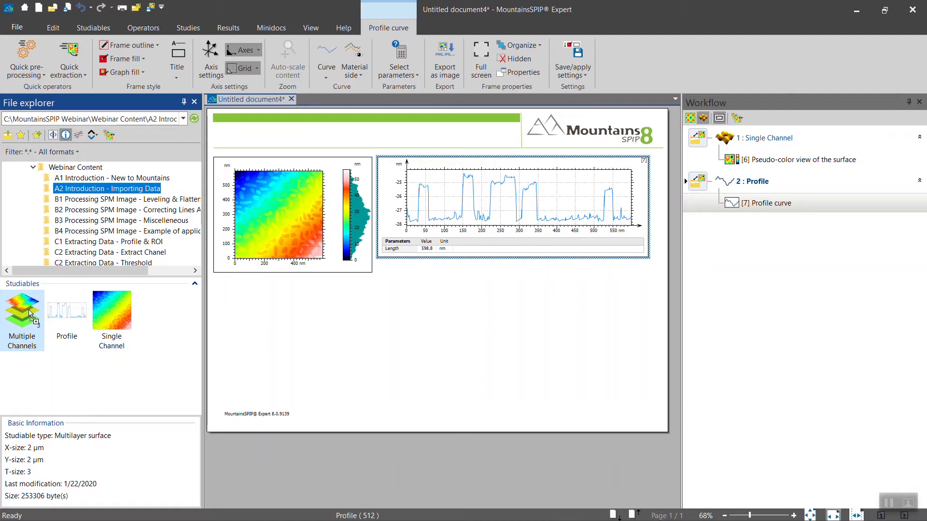
drag(23, 310, 337, 316)
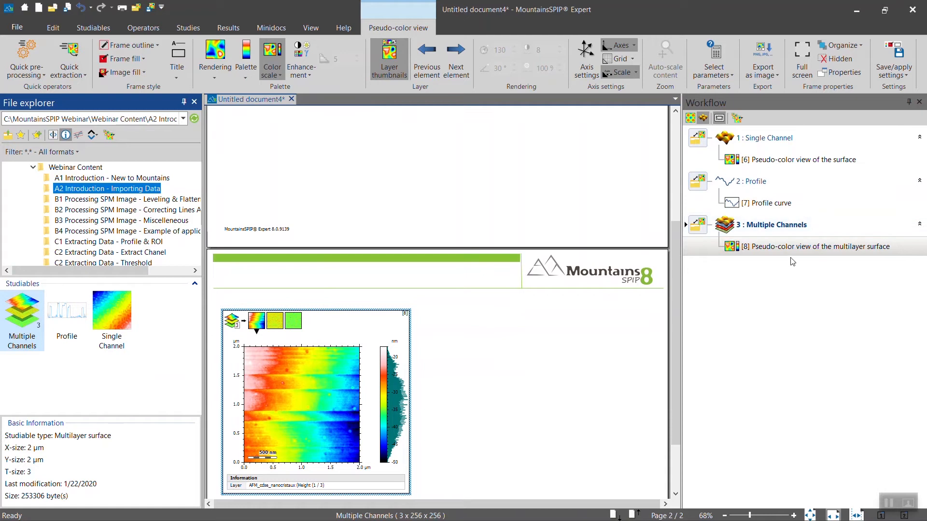
mouse_move(341, 331)
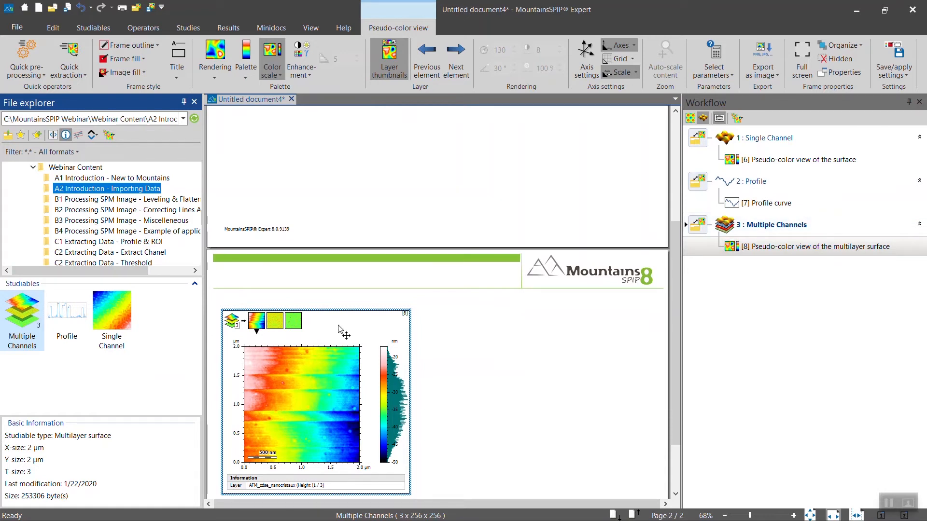
mouse_move(328, 333)
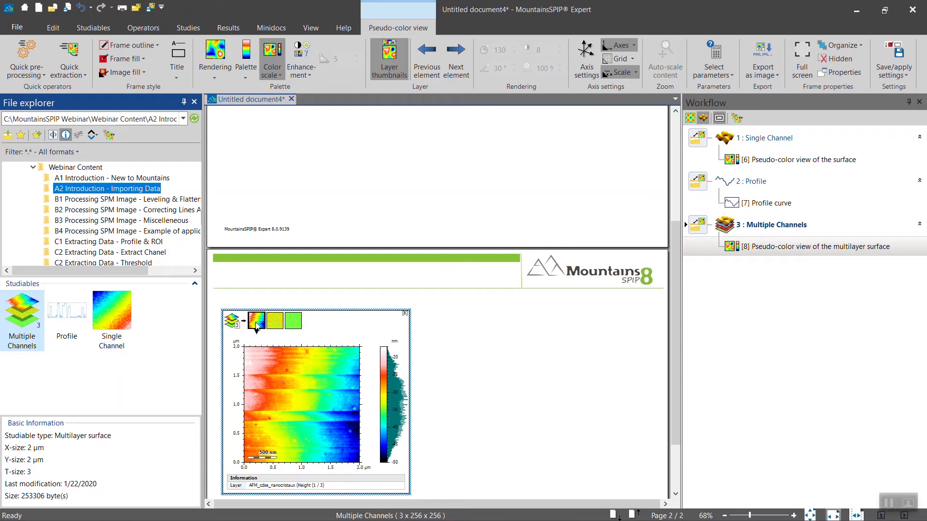
mouse_move(258, 332)
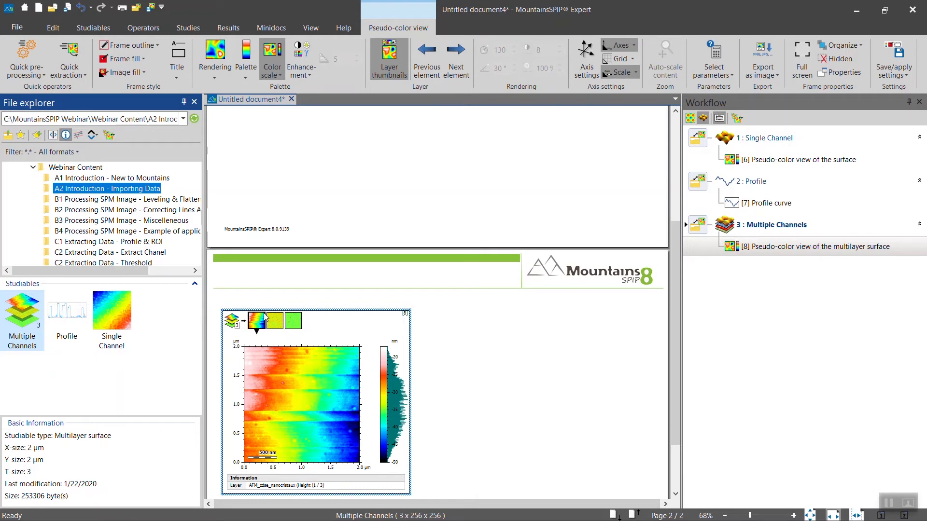
click(293, 321)
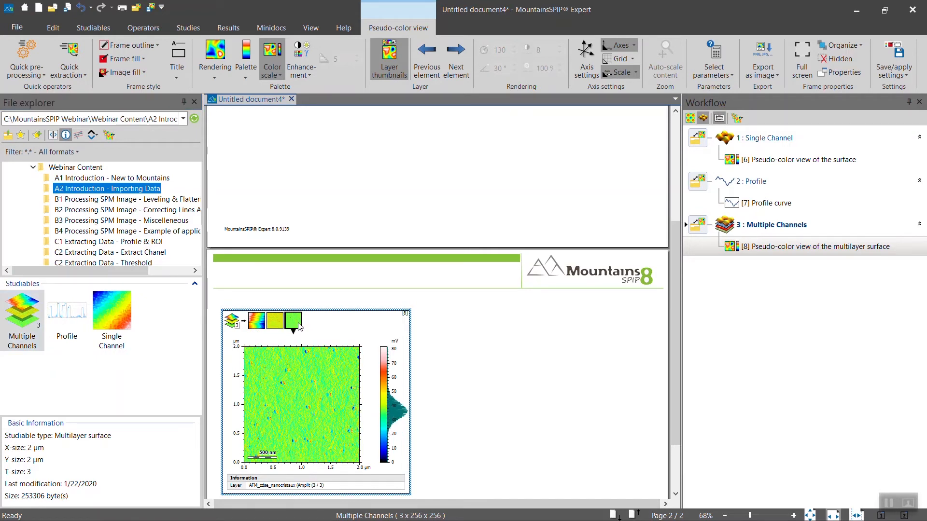
click(93, 27)
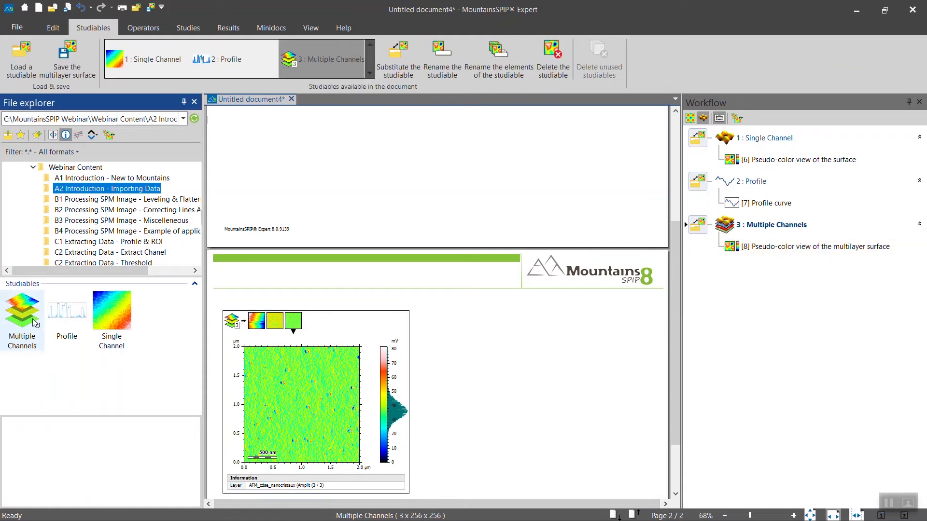
Expand Multiple Channels.sur in the file explorer into its three AFM layers
click(22, 314)
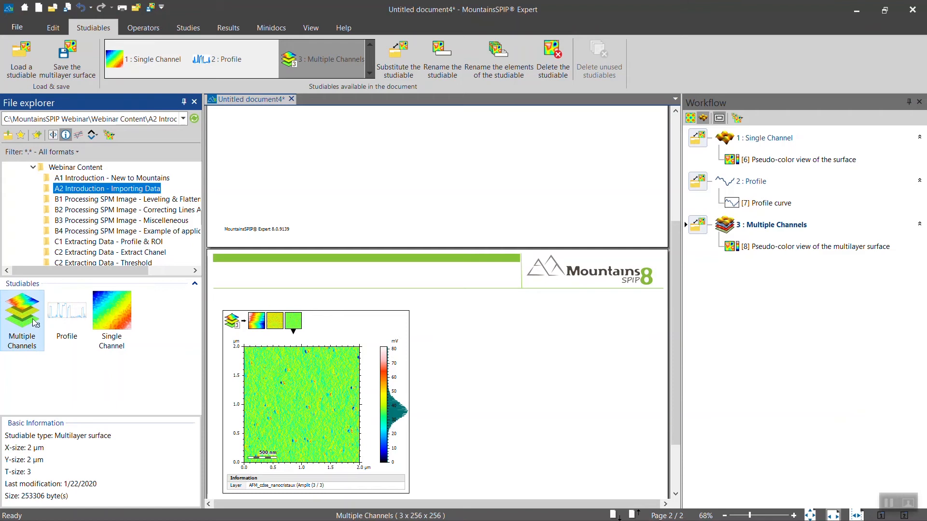
mouse_move(35, 322)
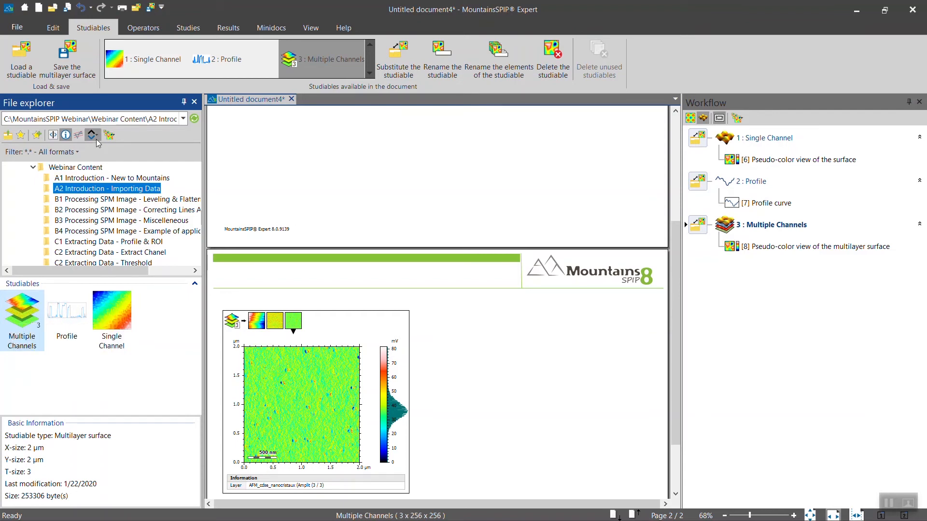
click(92, 135)
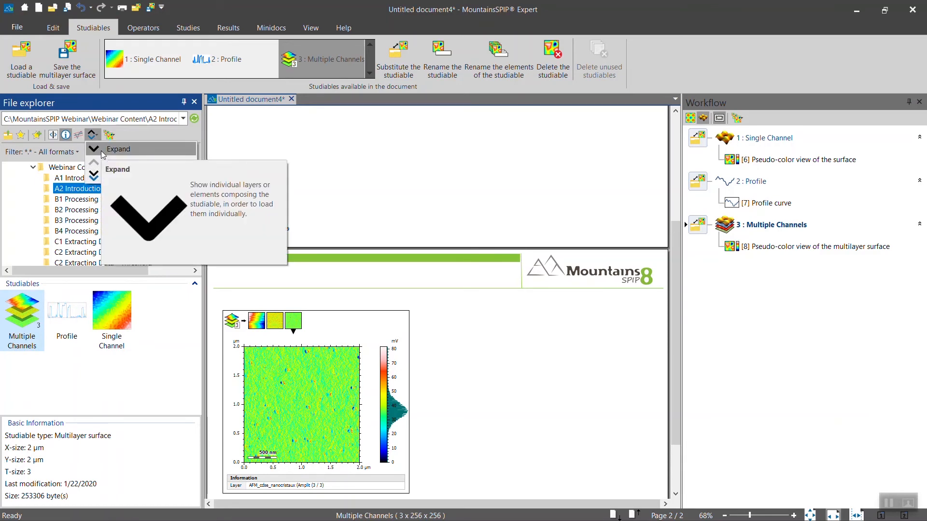
click(94, 134)
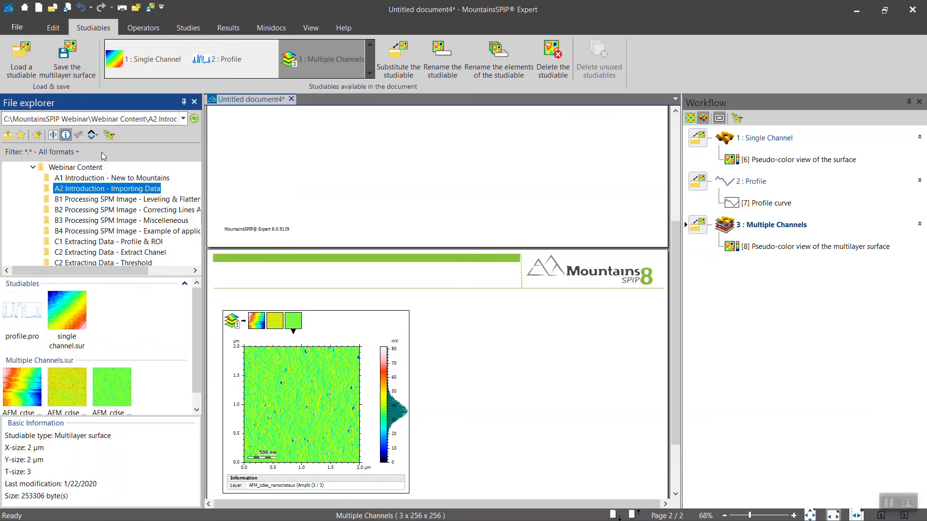
mouse_move(46, 390)
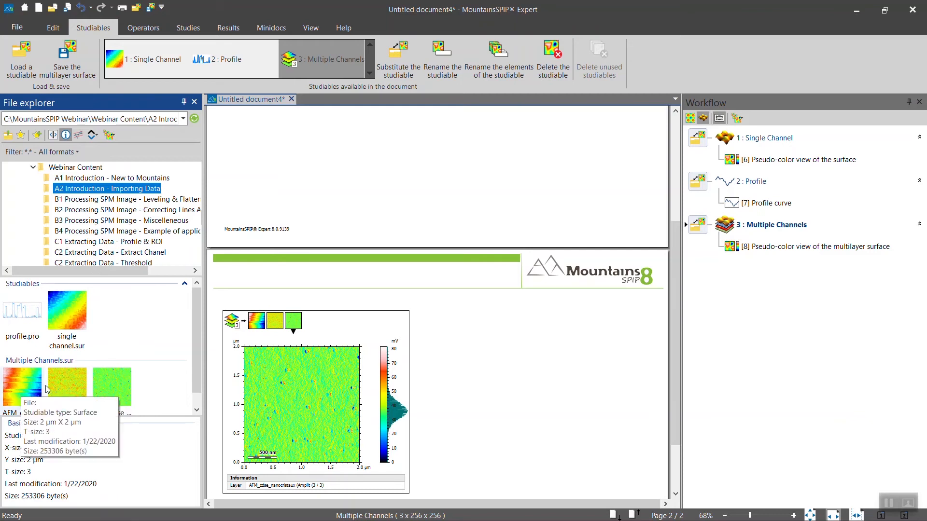
mouse_move(29, 390)
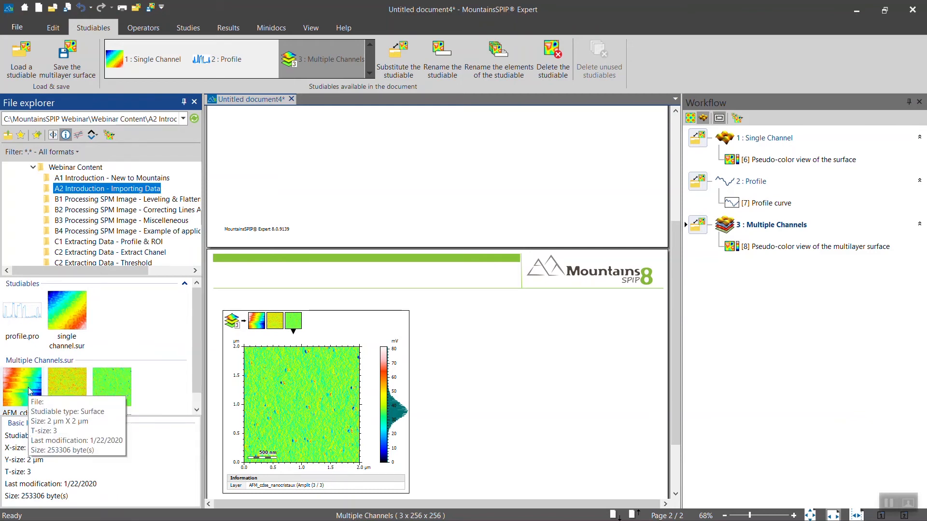
mouse_move(75, 383)
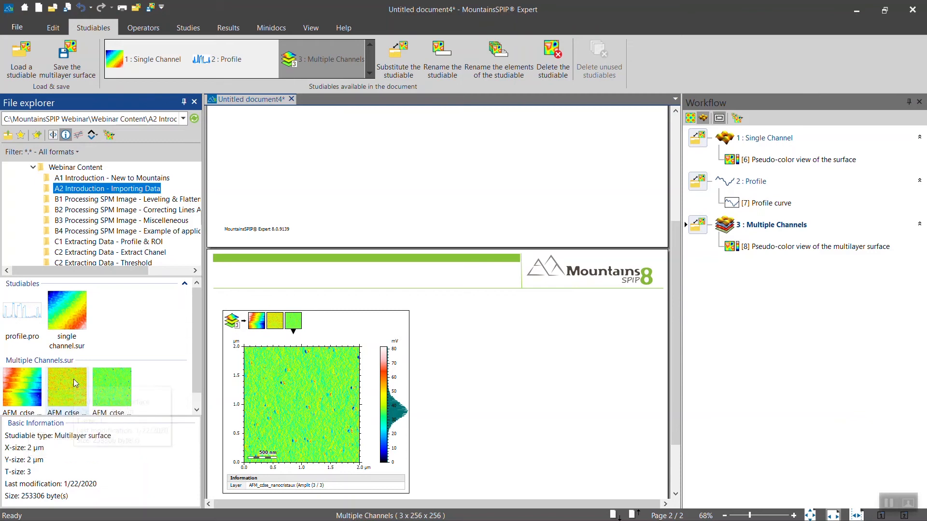
mouse_move(74, 384)
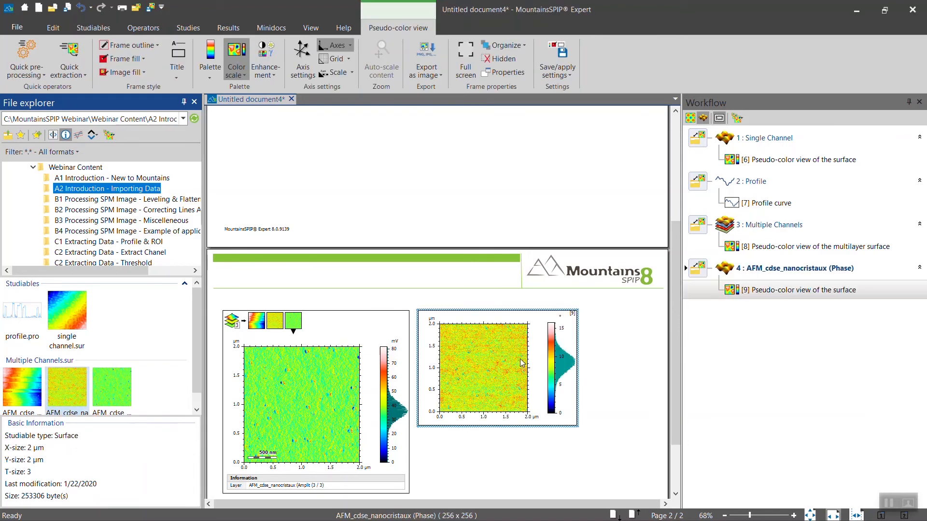
Check the Studiables tab for AFM_cdse_nanocristaux (Phase) as study 4
click(93, 28)
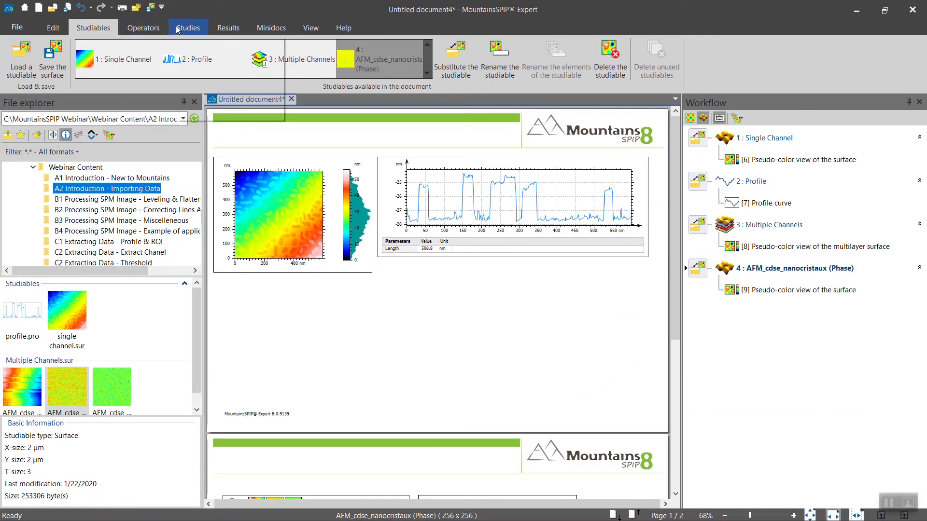
mouse_move(177, 29)
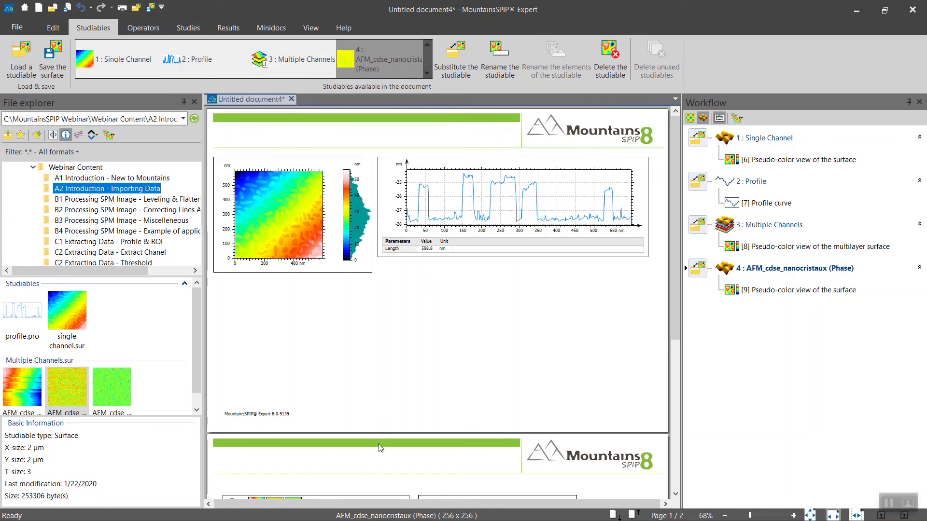
mouse_move(290, 197)
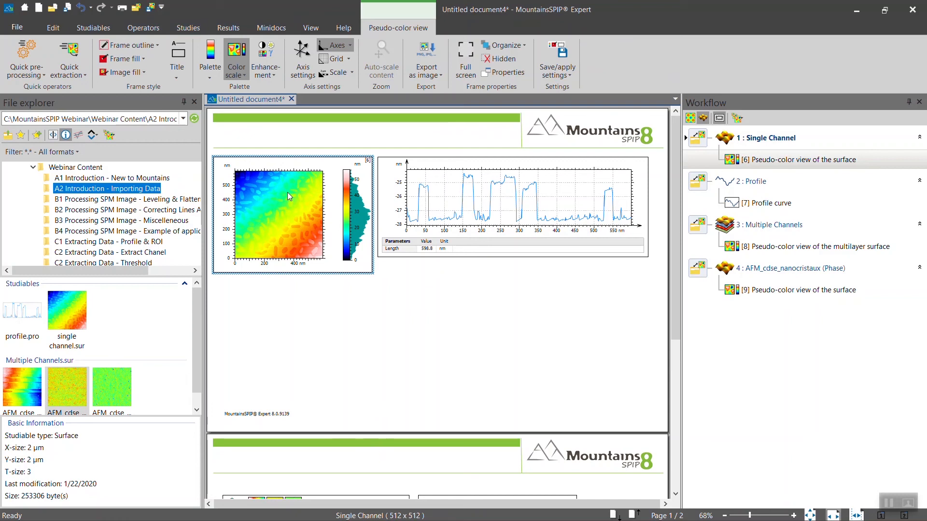
mouse_move(265, 167)
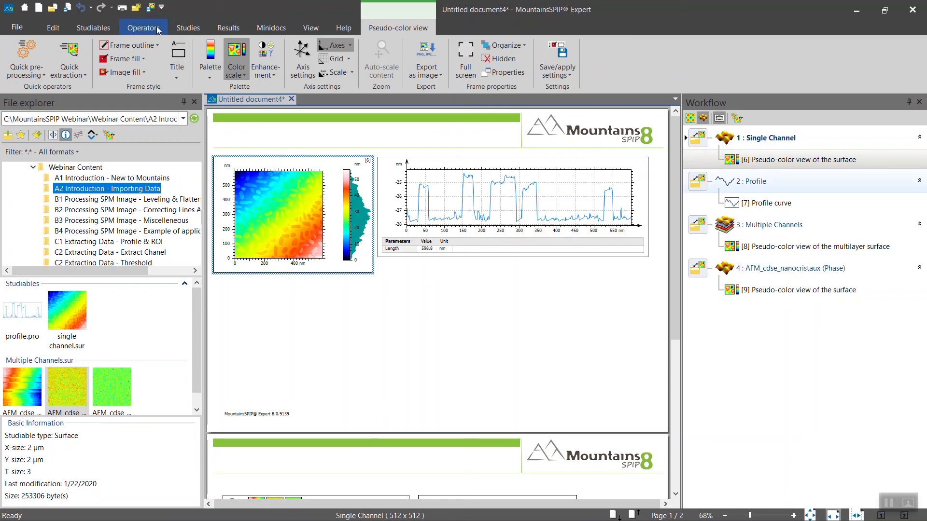
Make the Profile study active and show its leveling and filtering operators
click(143, 28)
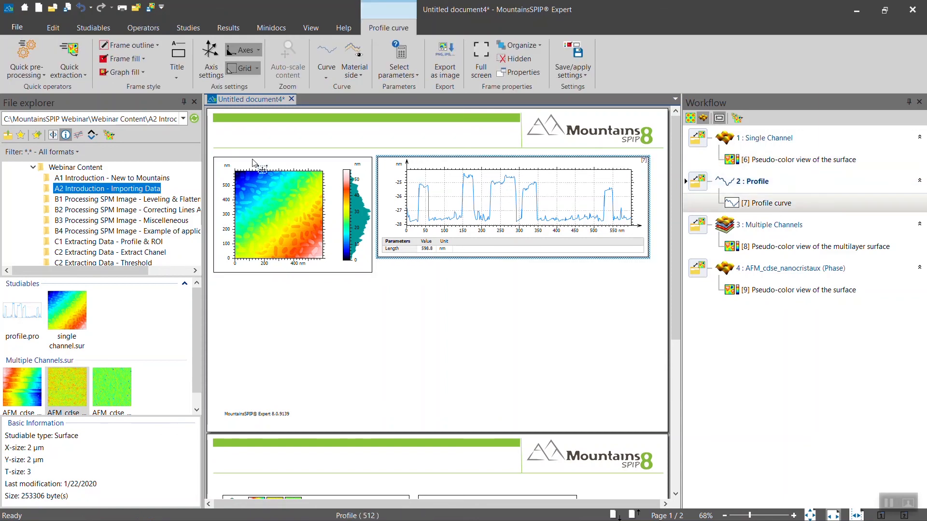
click(143, 27)
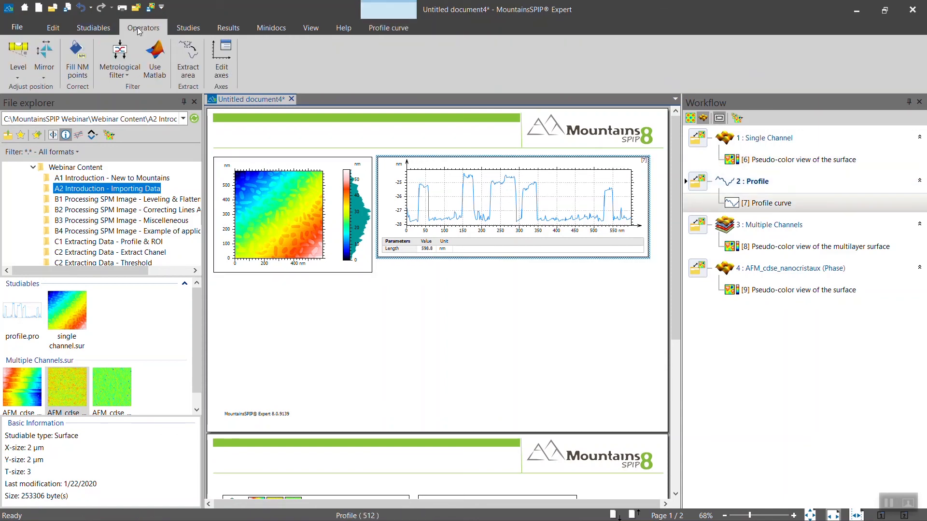